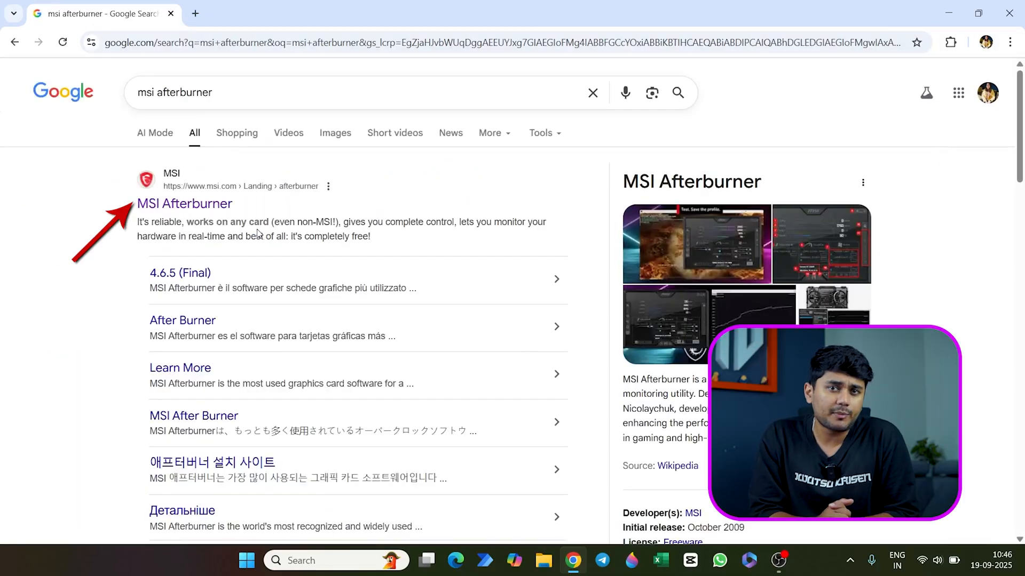
Download the MSI Afterburner 4.6.5 (Final) release from the official msi.com page.
click(185, 204)
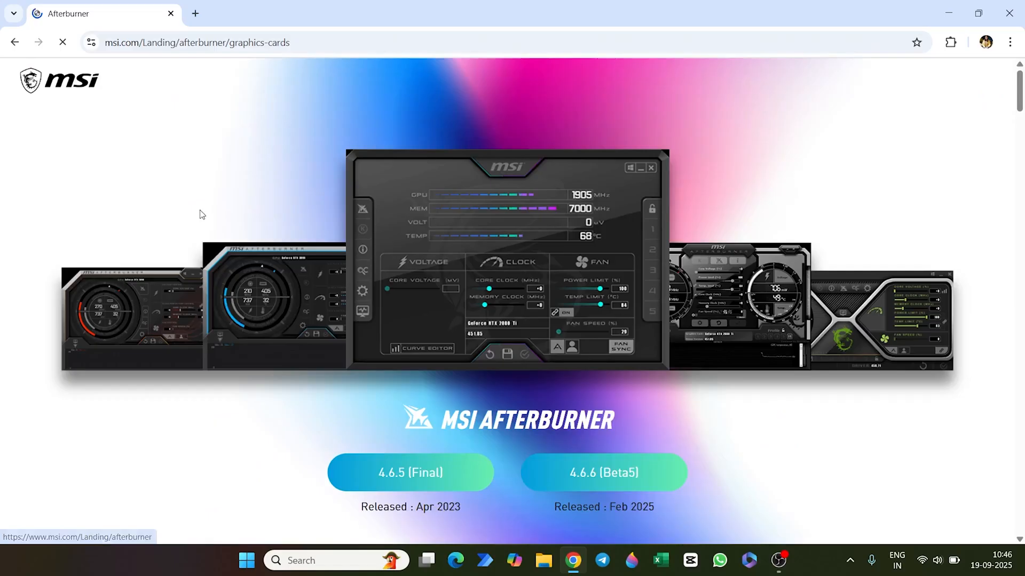
click(410, 472)
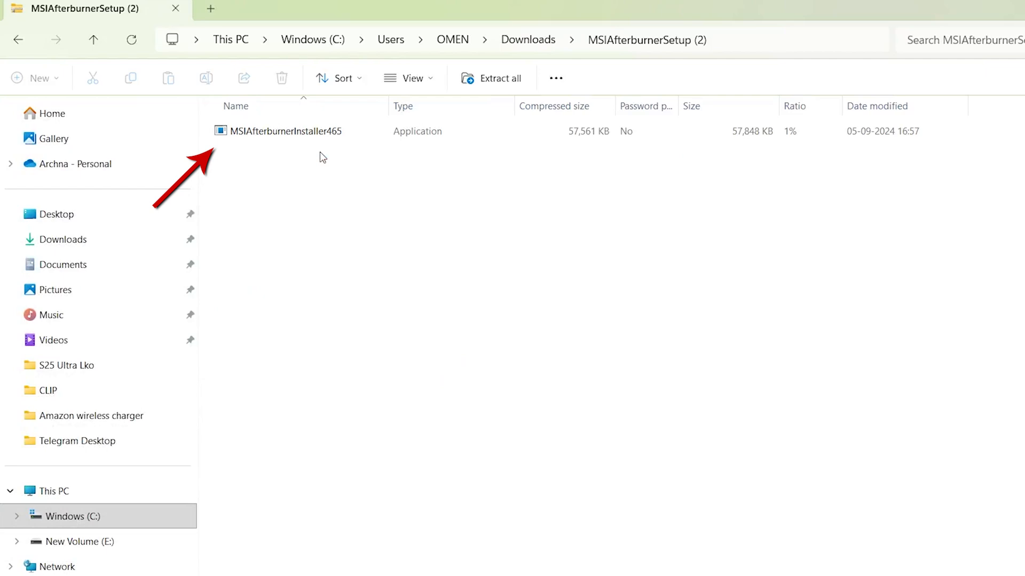
Launch MSIAfterburnerInstaller465 with Norton 360 for Gamer deselected and accept the Afterburner license.
double_click(284, 130)
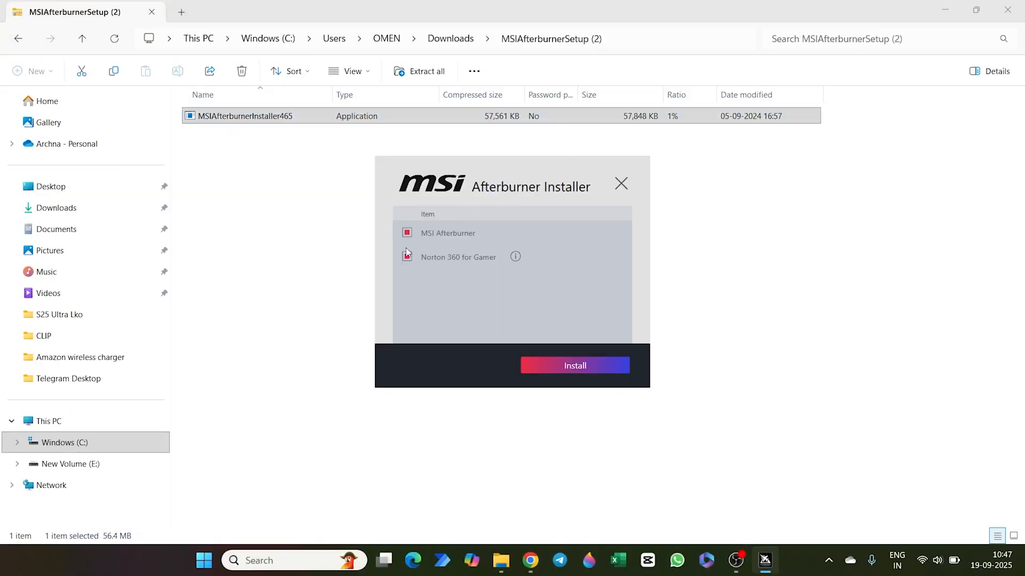
click(405, 256)
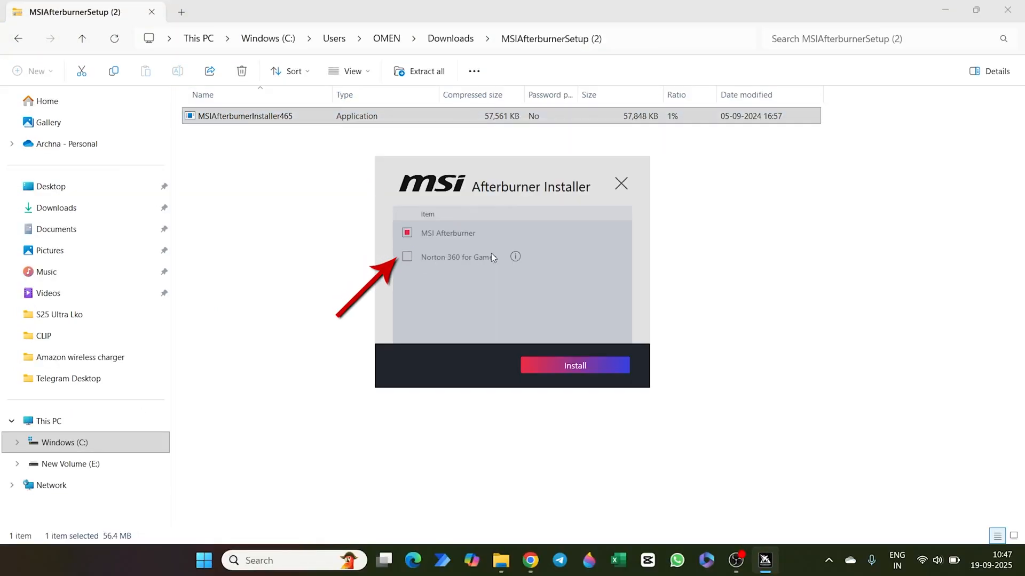
click(574, 365)
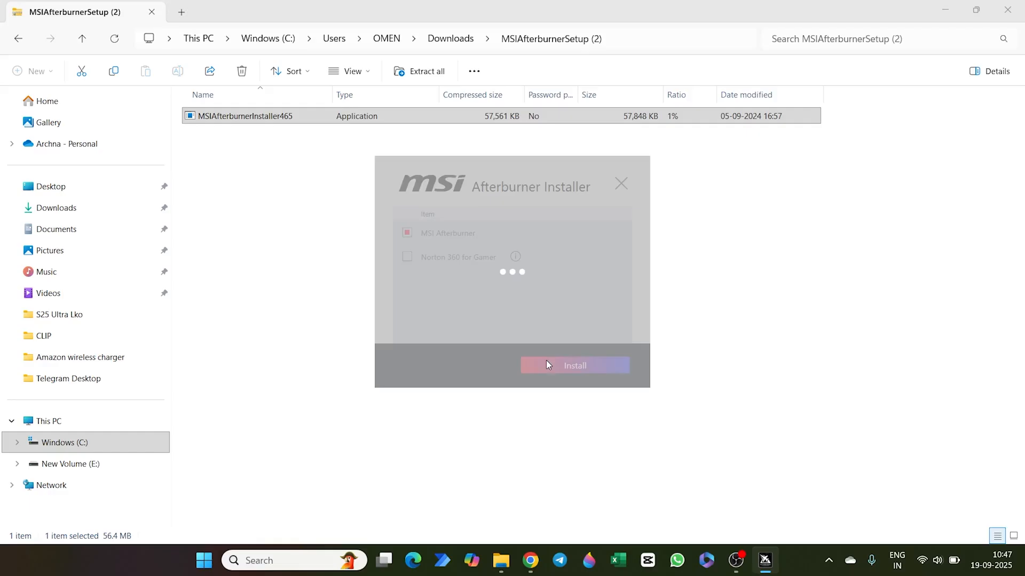
click(573, 365)
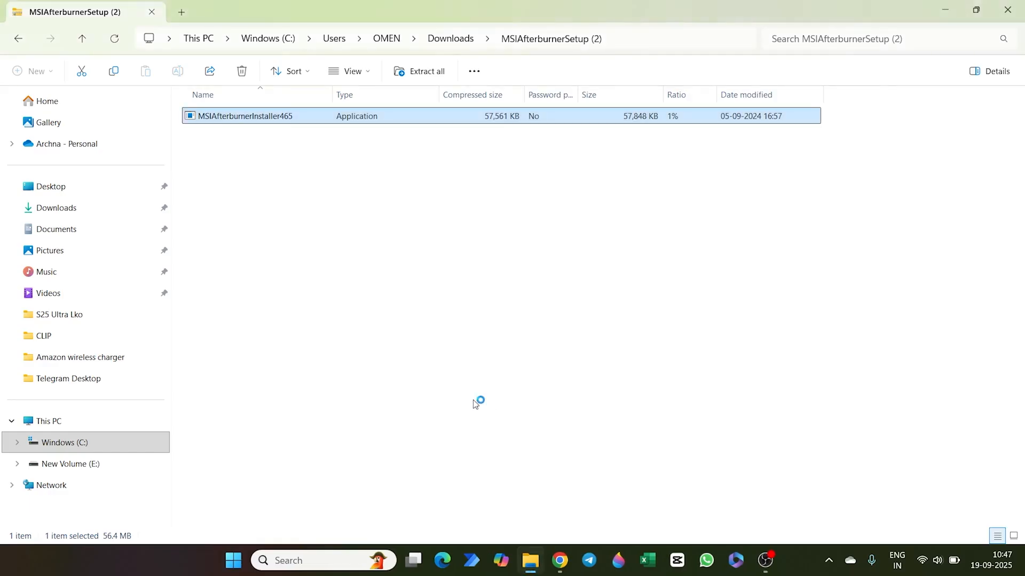
double_click(242, 115)
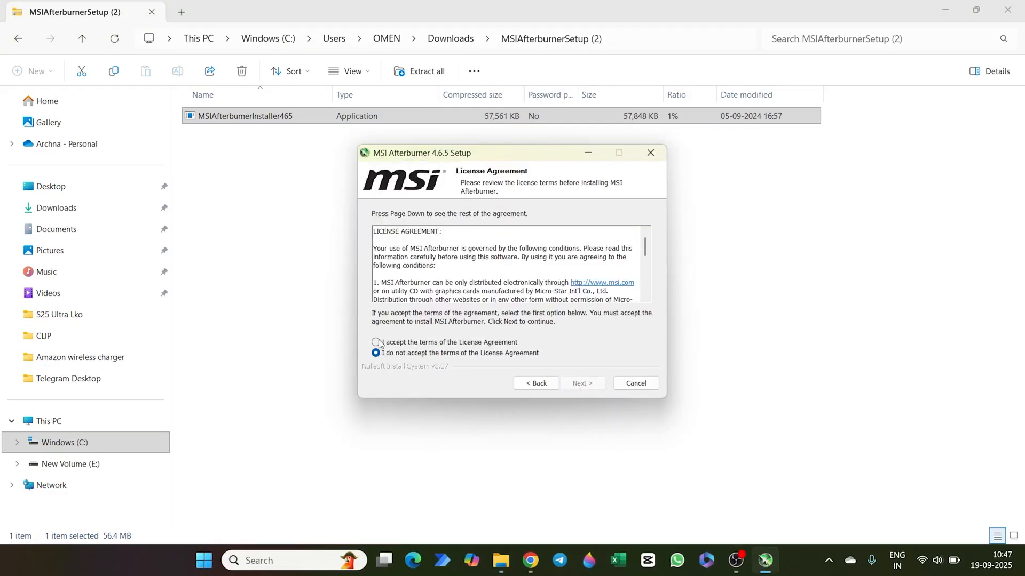
click(581, 383)
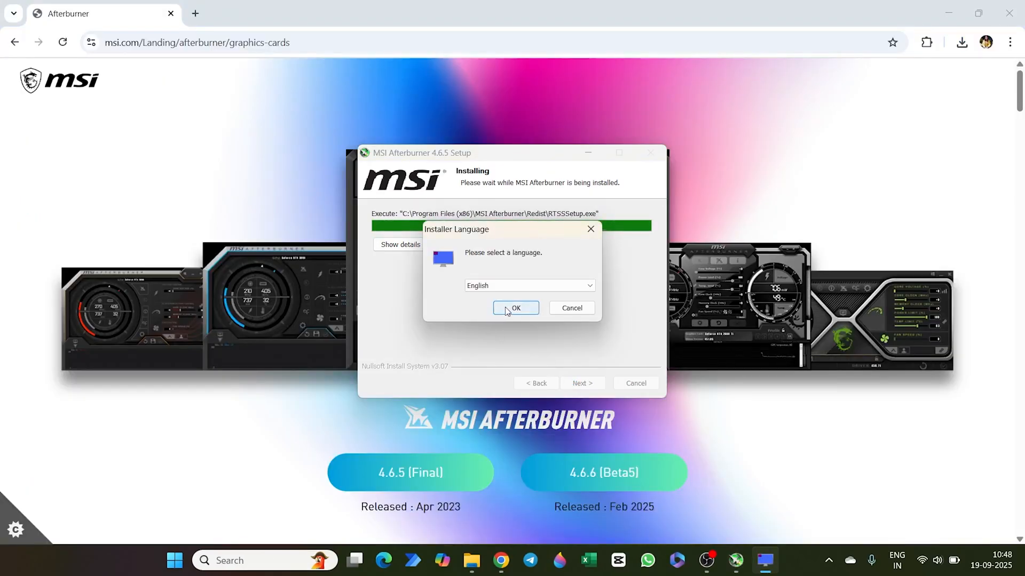
Install RivaTuner Statistics Server 7.3.4 in English, accepting its license and default shortcut folder.
click(514, 307)
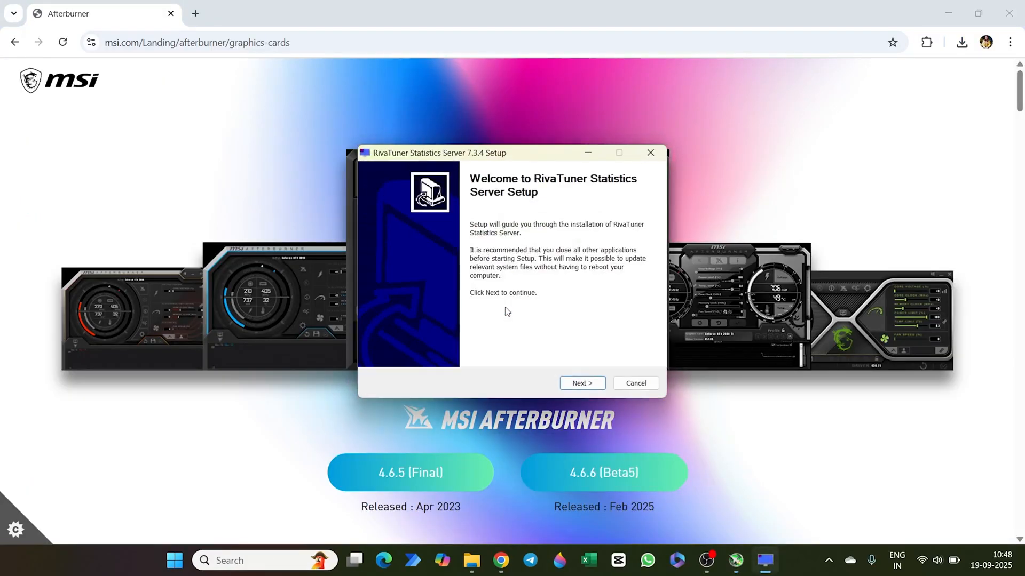
click(580, 383)
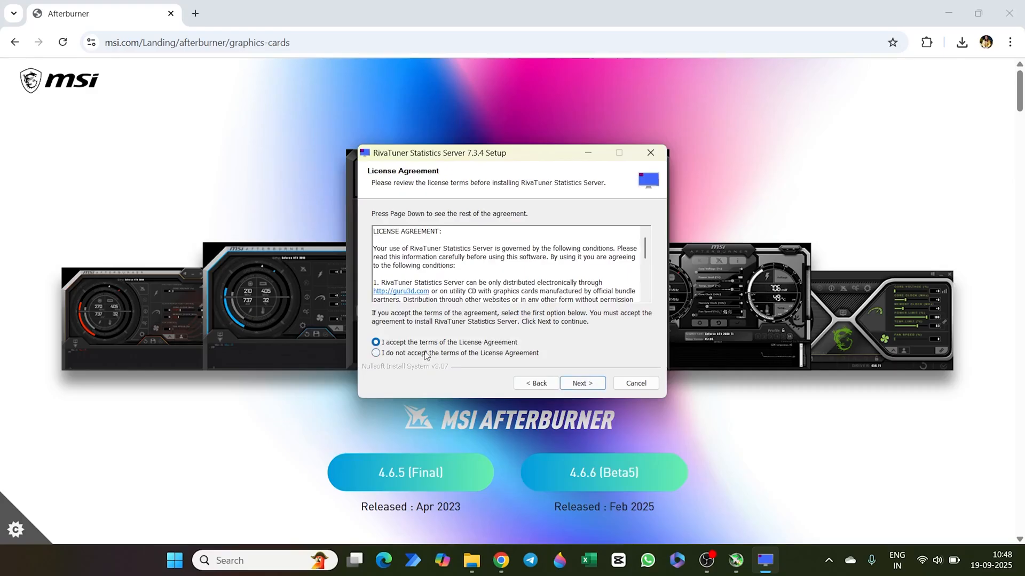
click(581, 383)
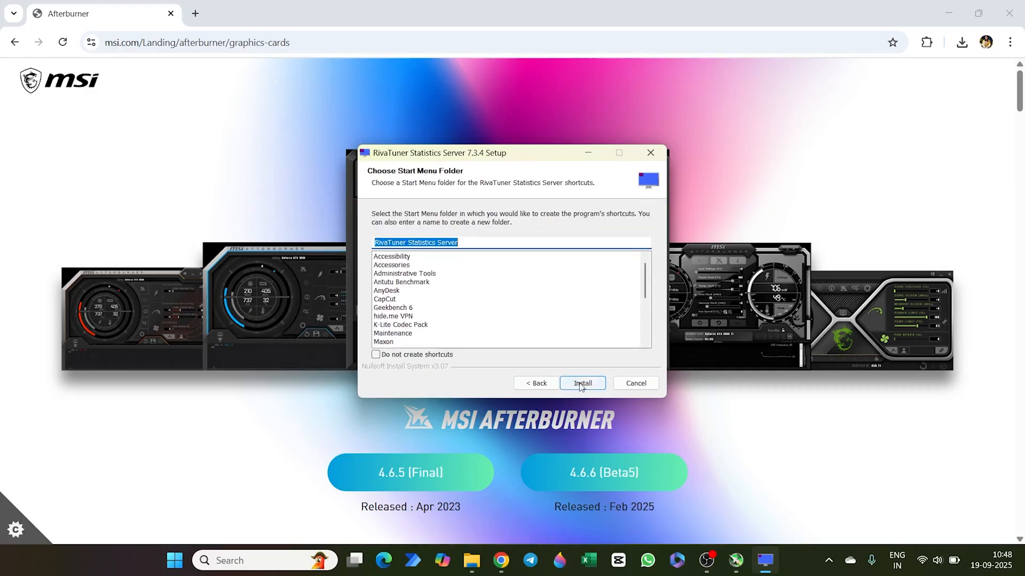
click(582, 383)
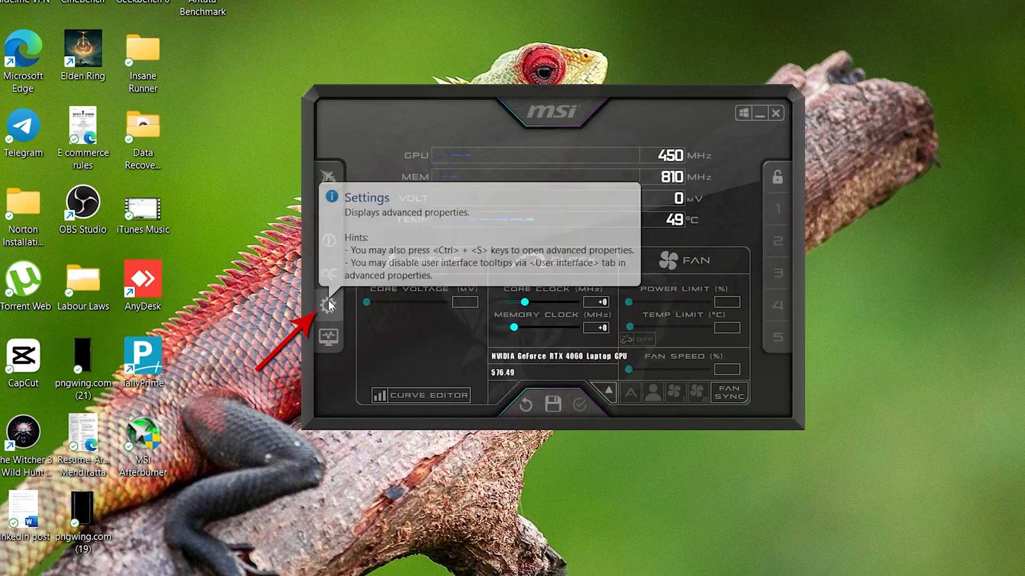
Bring up the Afterburner properties window via the Settings gear.
click(329, 304)
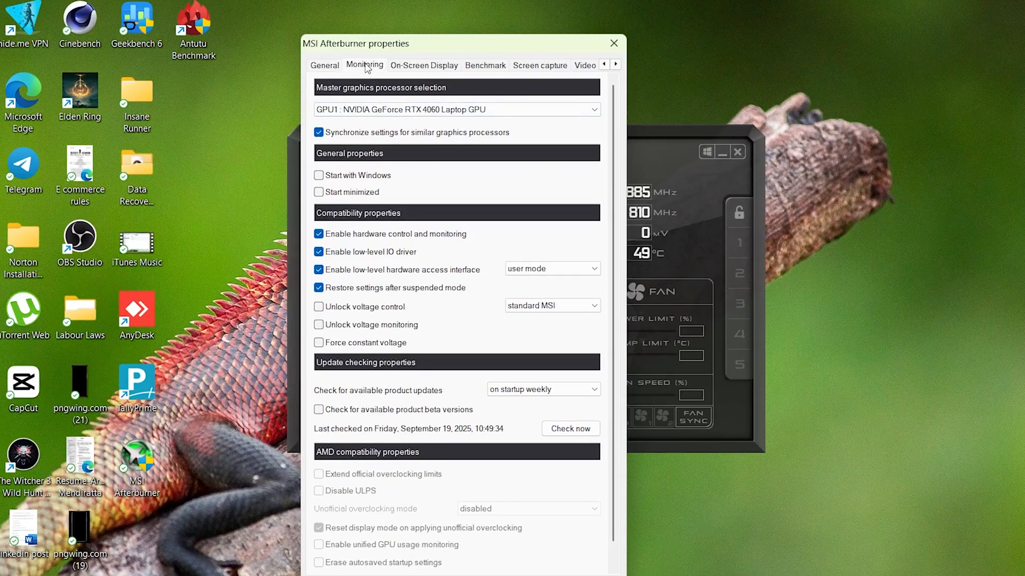
On Monitoring, enable Show in On-Screen Display for Framerate and CPU temperature, then confirm with OK.
click(364, 65)
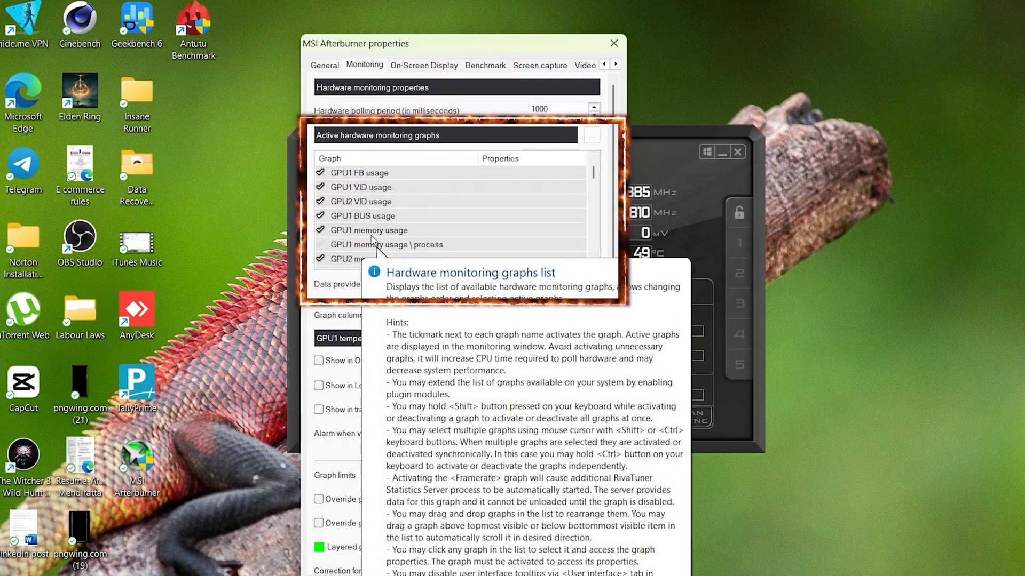
scroll(down, 3)
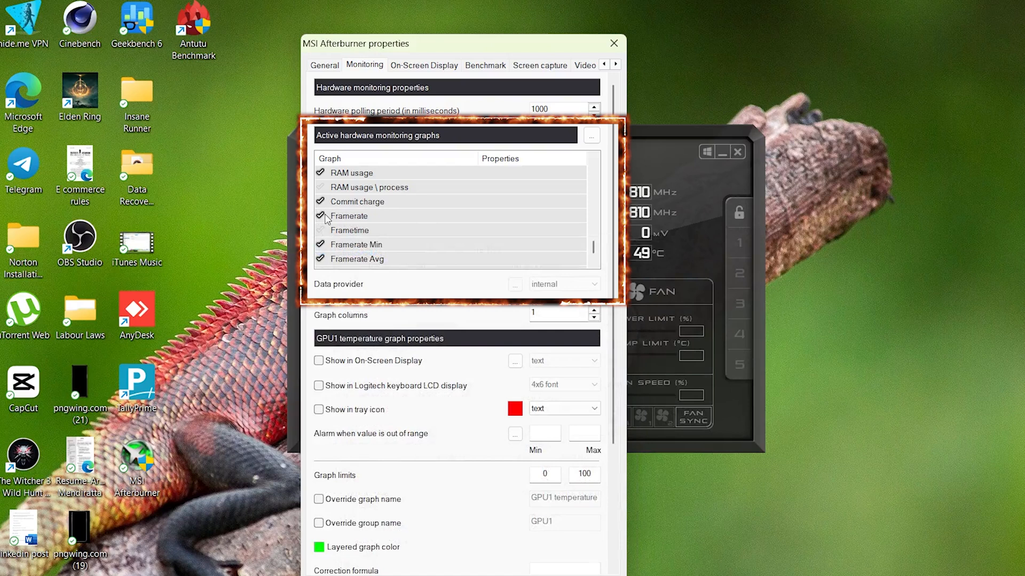
click(318, 360)
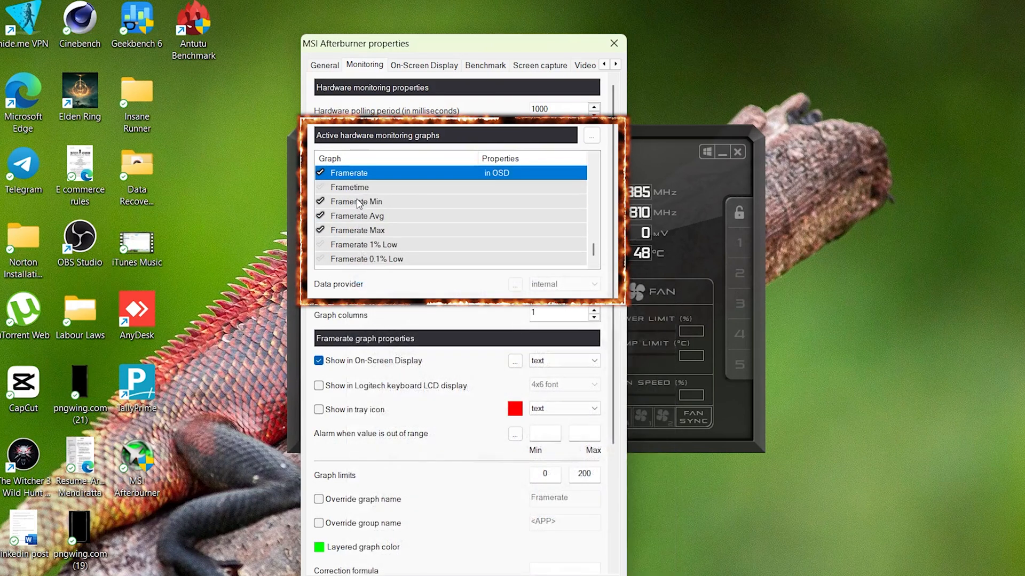
click(356, 202)
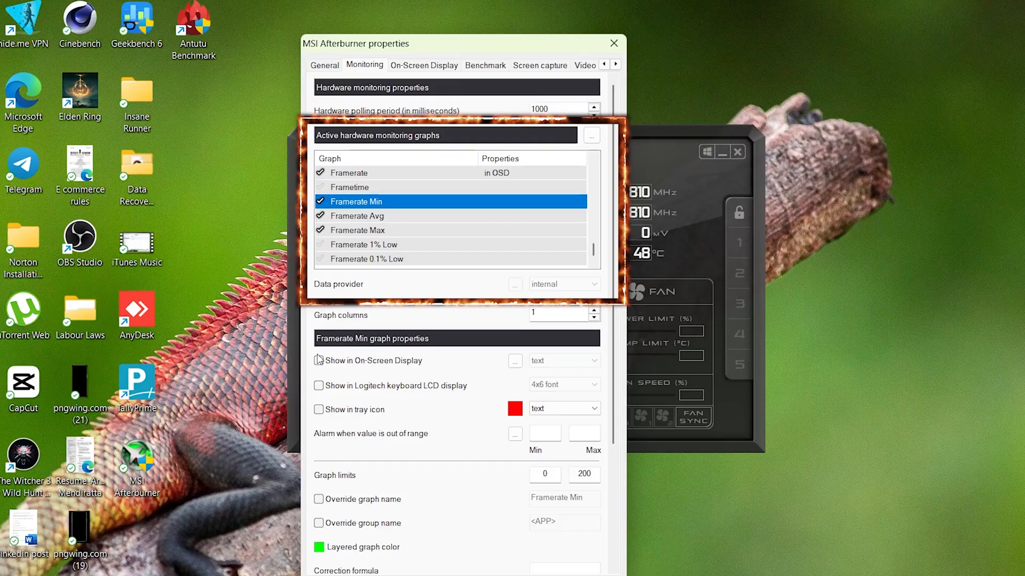
click(356, 215)
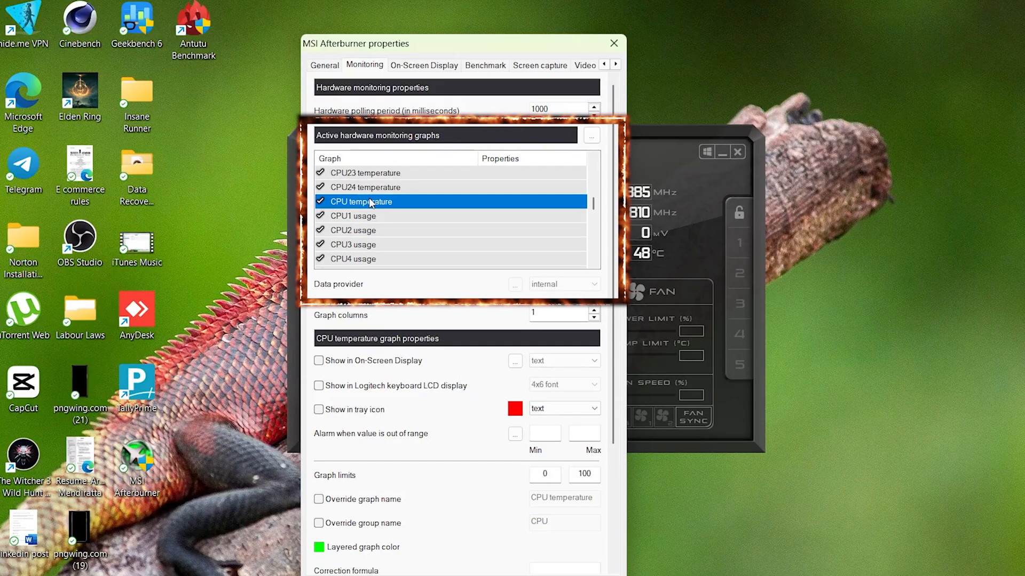
click(318, 360)
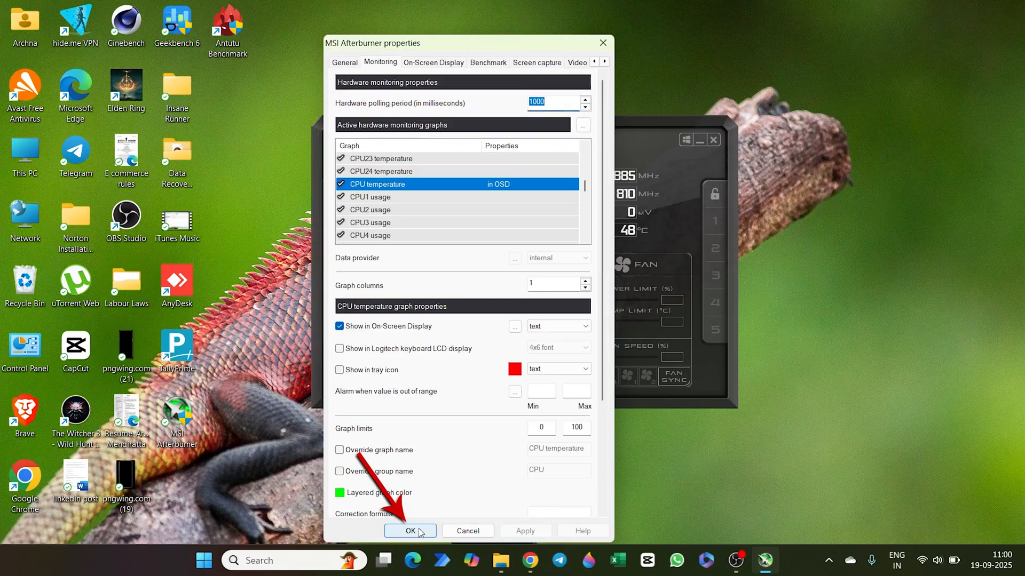
click(410, 531)
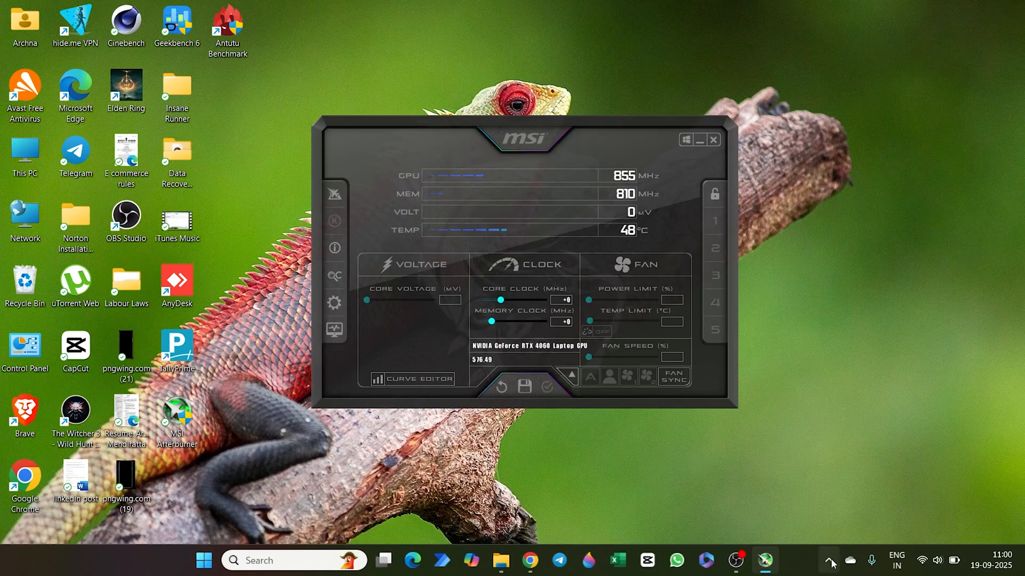
mouse_move(830, 560)
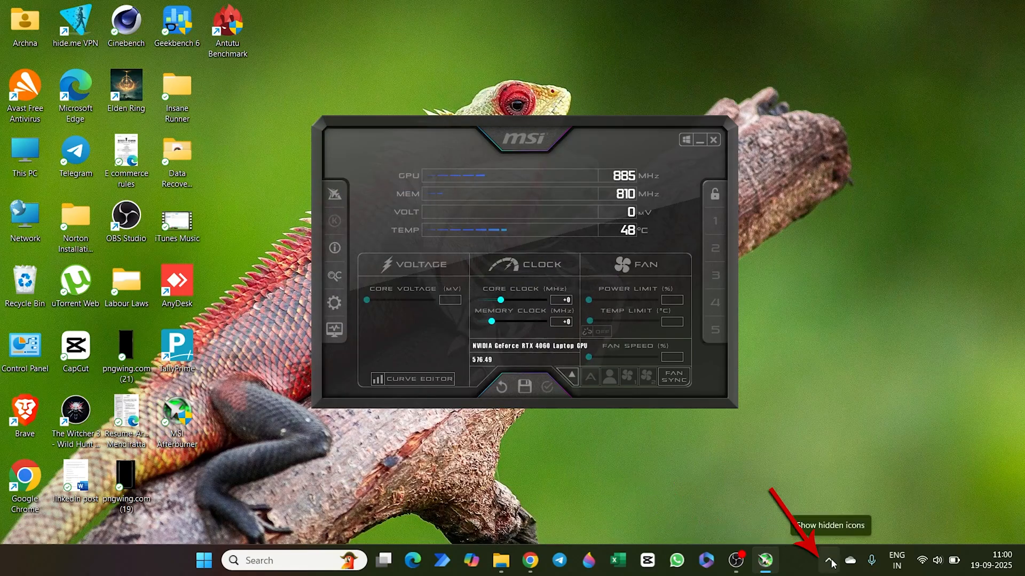
Bring up RivaTuner Statistics Server from the hidden system tray icons.
click(830, 561)
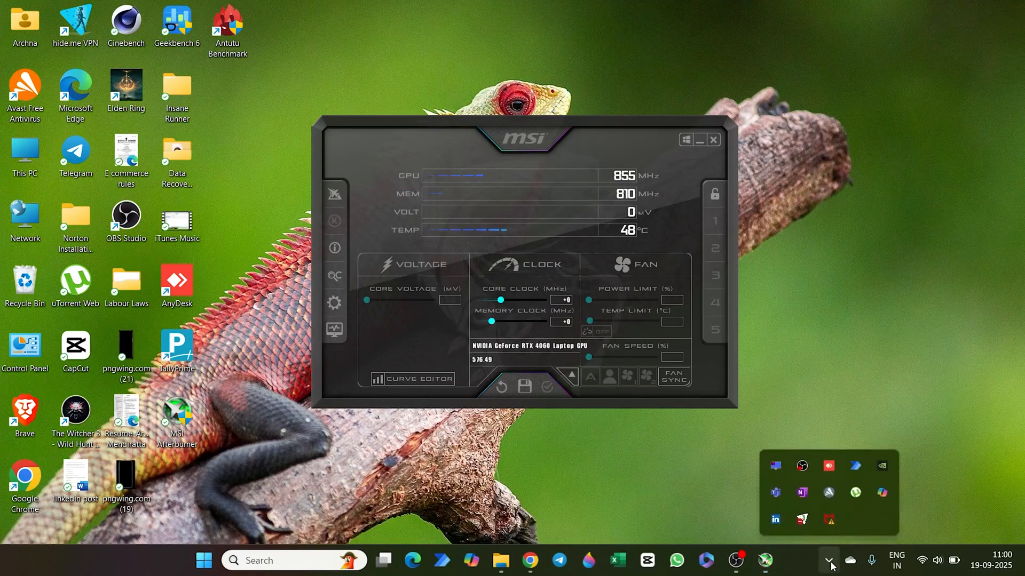
mouse_move(775, 467)
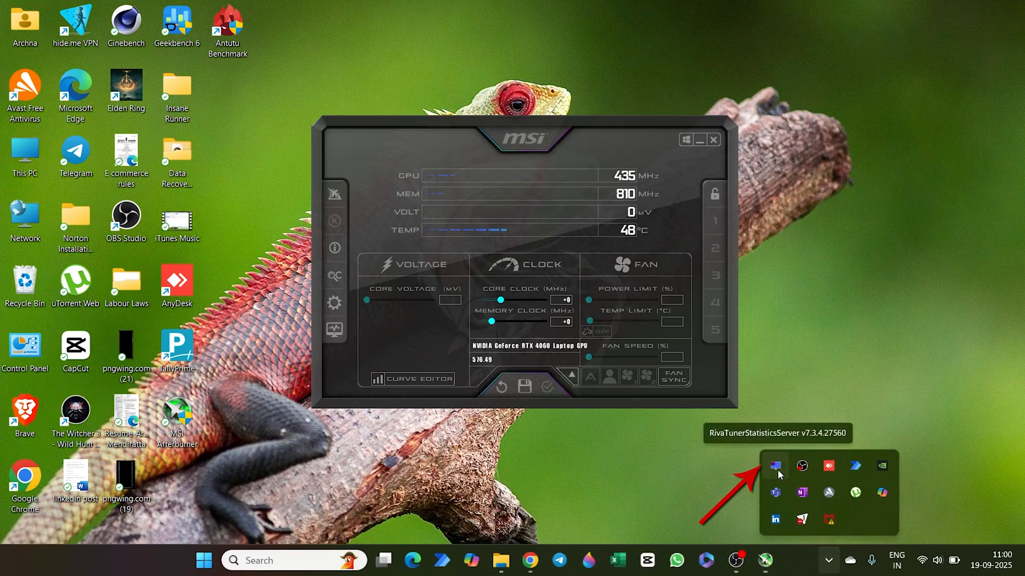
click(776, 466)
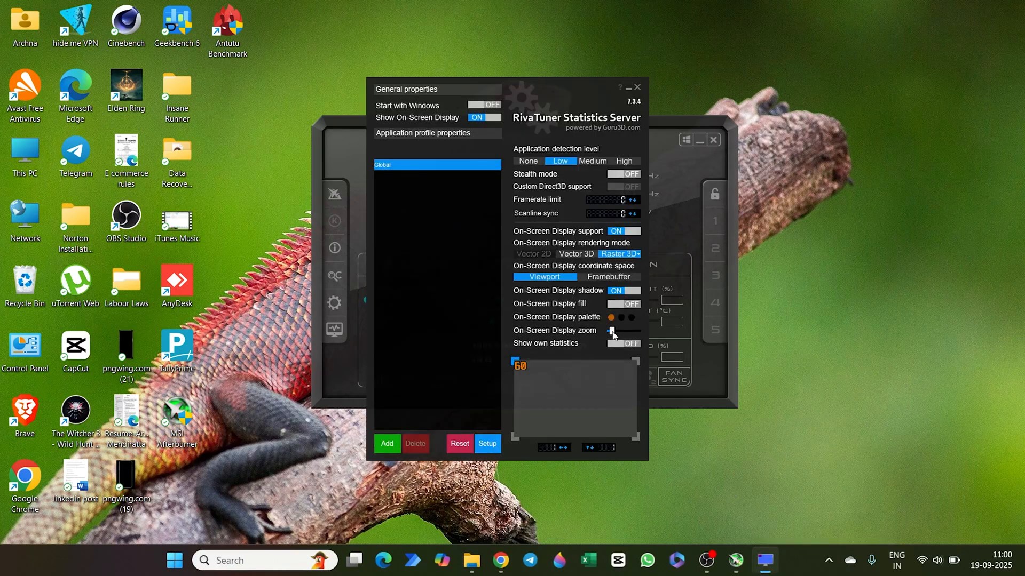
Raise the On-Screen Display zoom and switch the overlay text palette to green.
drag(611, 331, 624, 331)
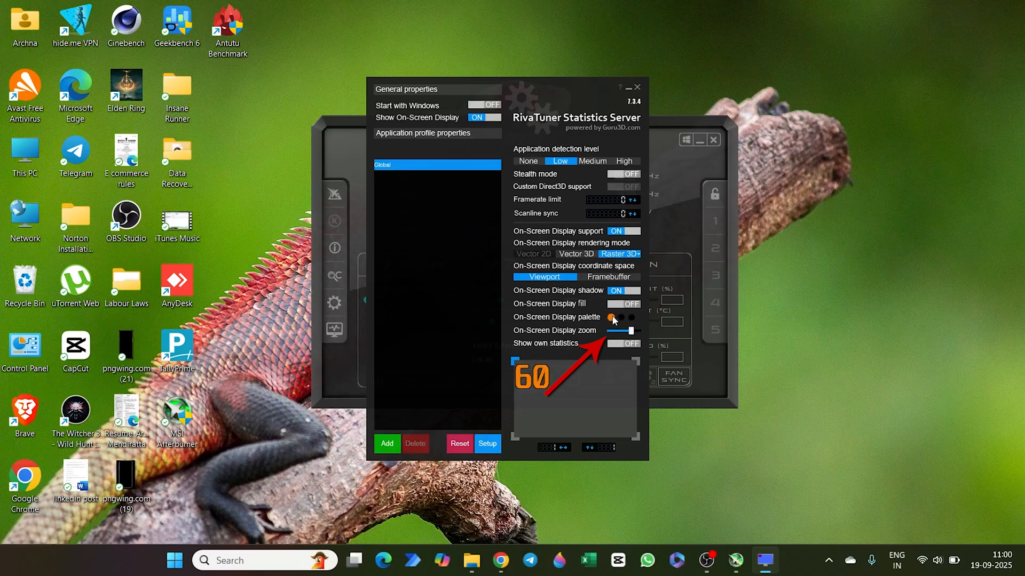
click(618, 316)
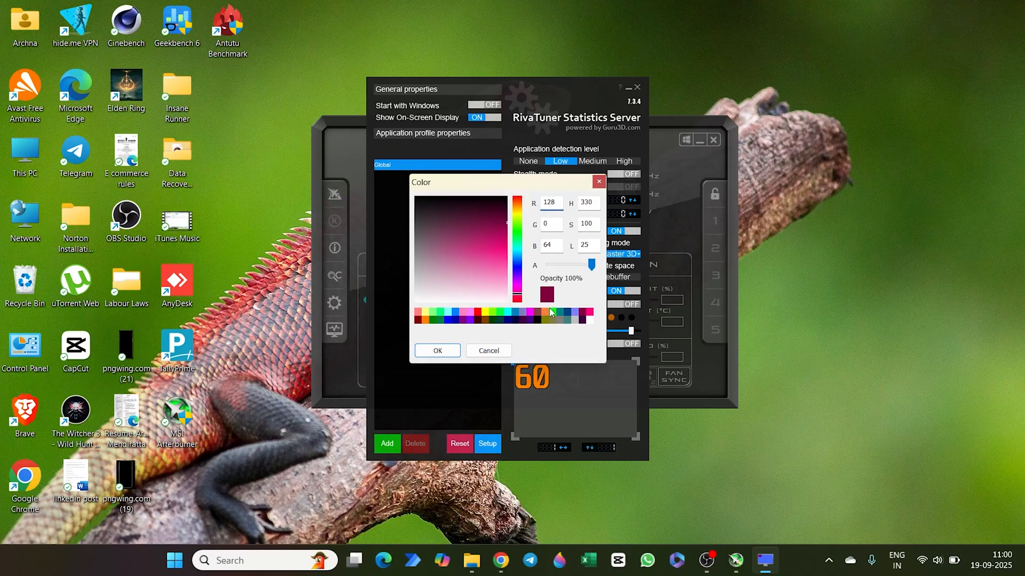
click(488, 350)
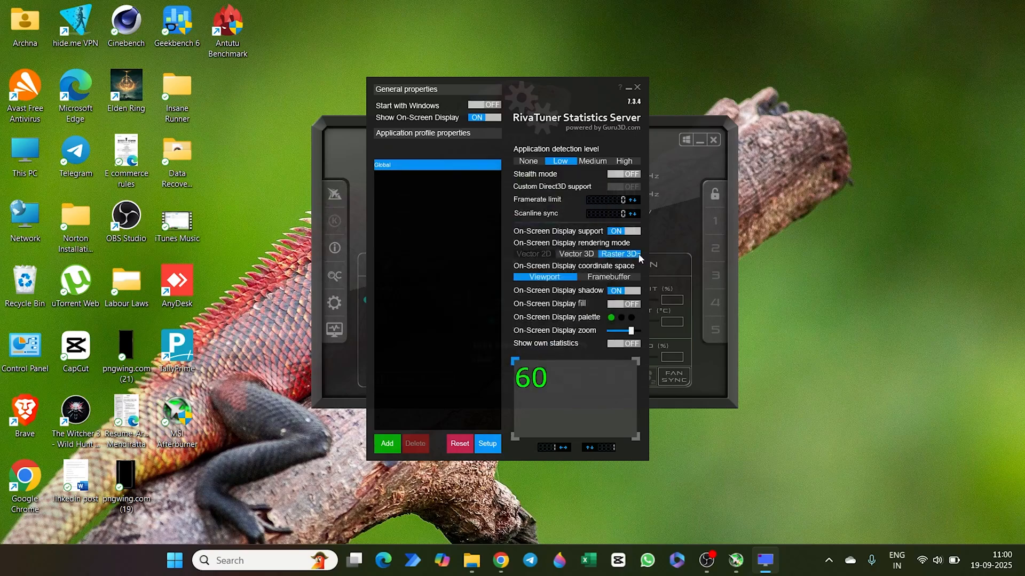